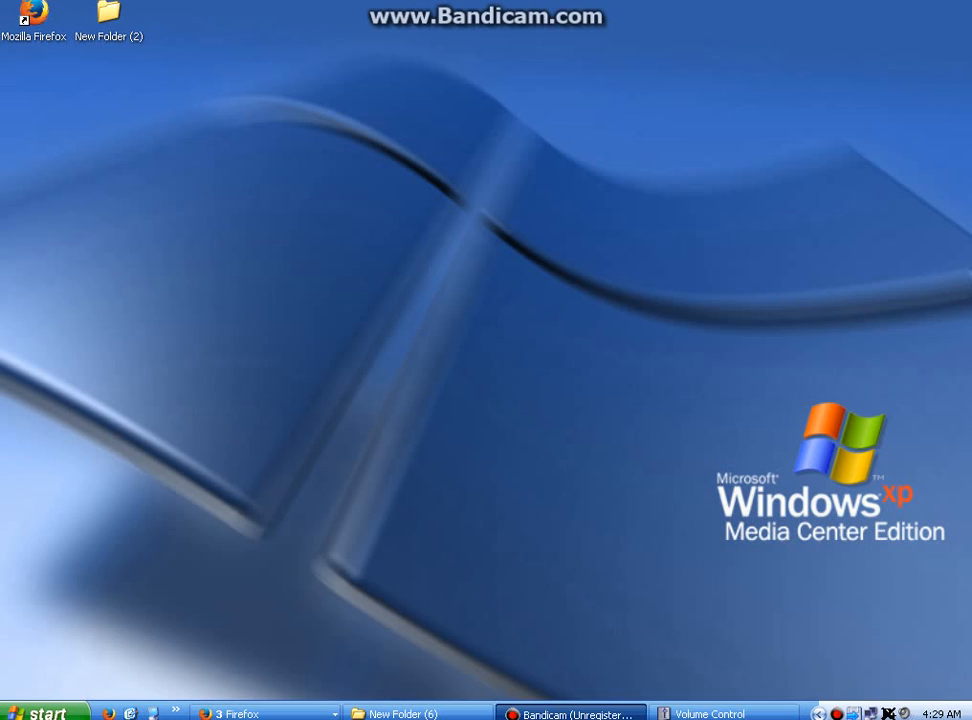
mouse_move(506, 424)
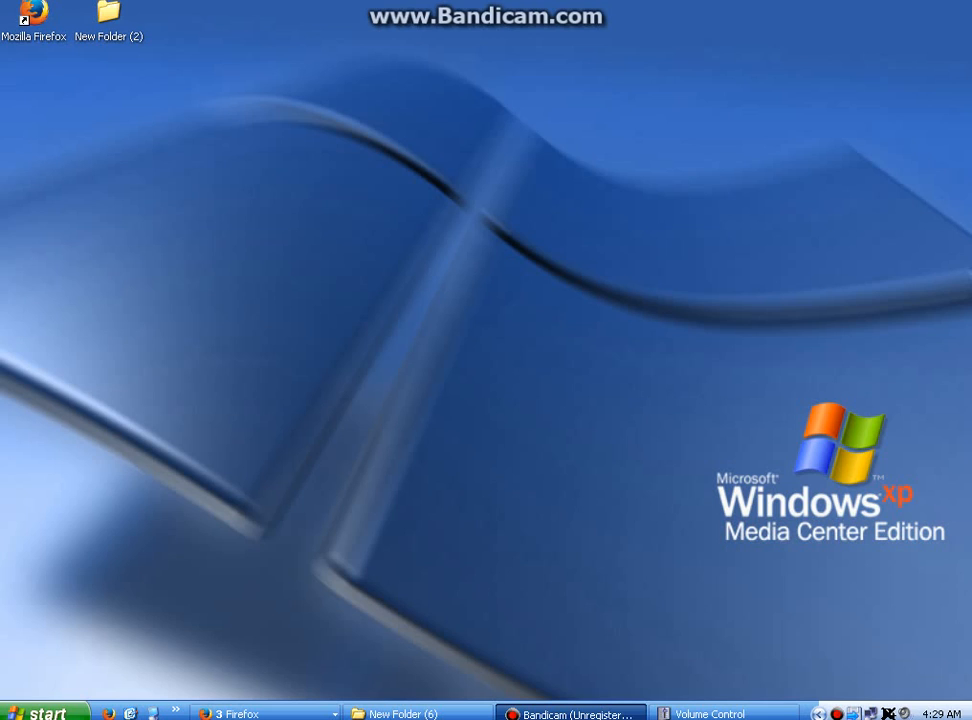
mouse_move(558, 222)
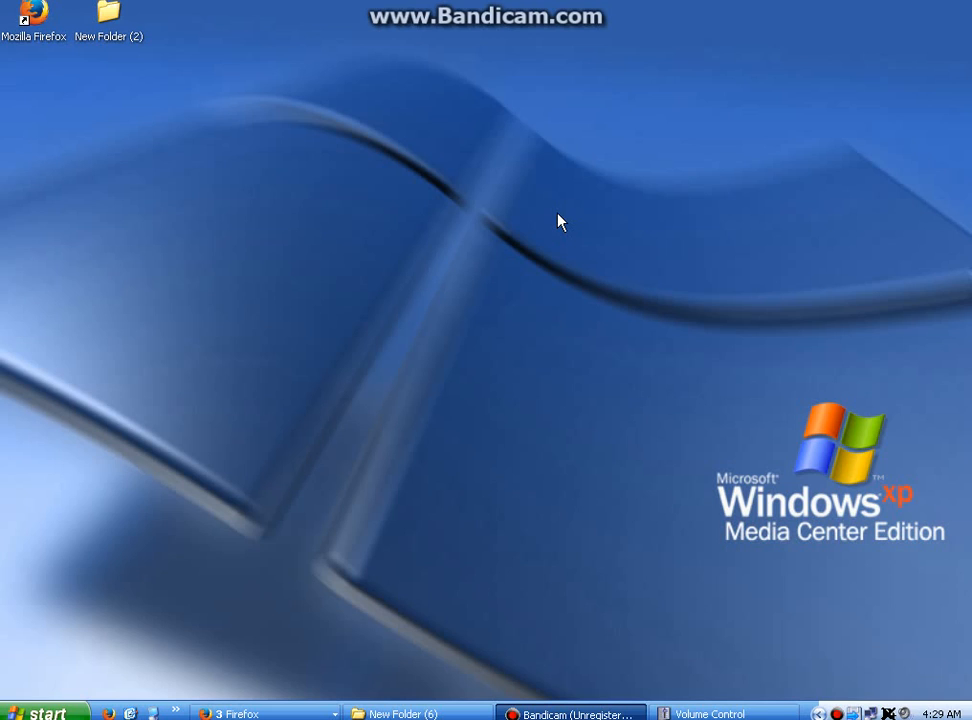
mouse_move(498, 344)
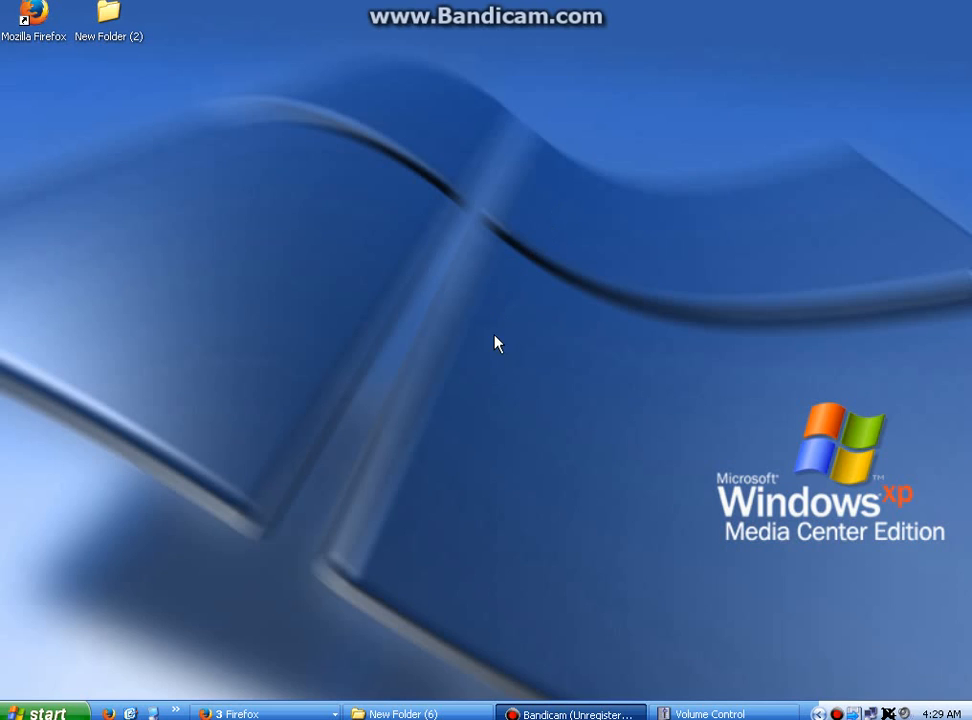
mouse_move(348, 414)
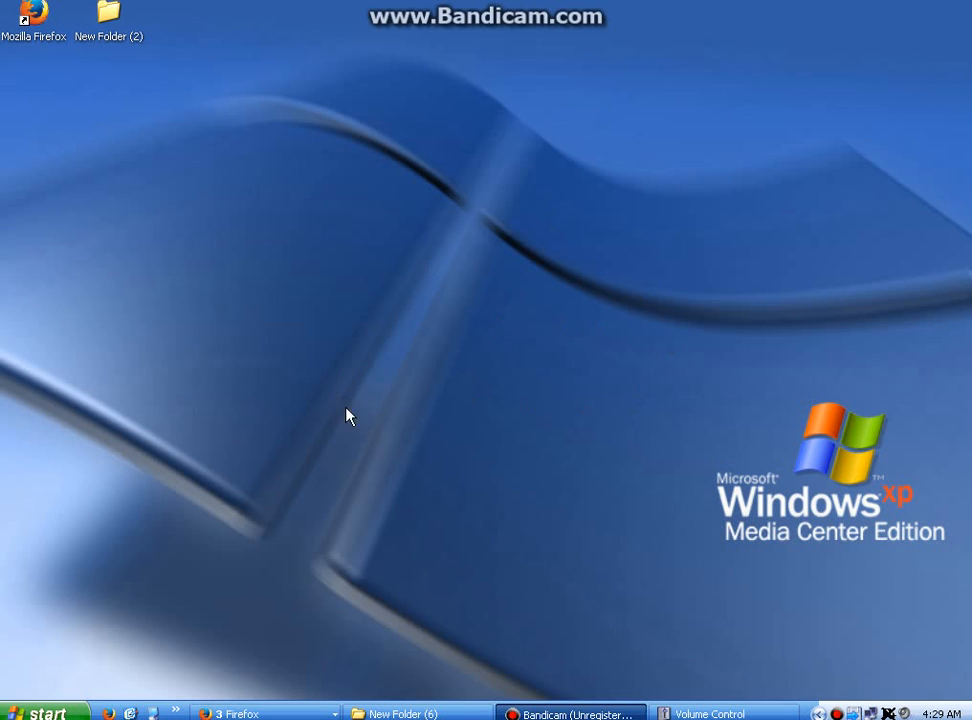
mouse_move(496, 440)
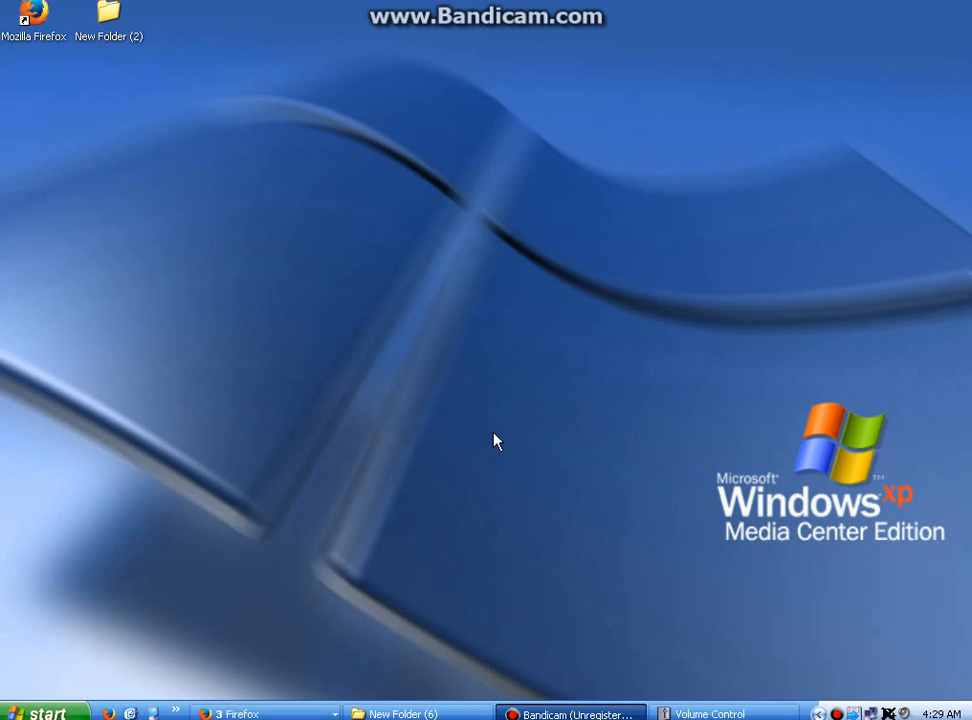
Bring up Display Properties from the desktop's right-click menu via Properties
right_click(496, 440)
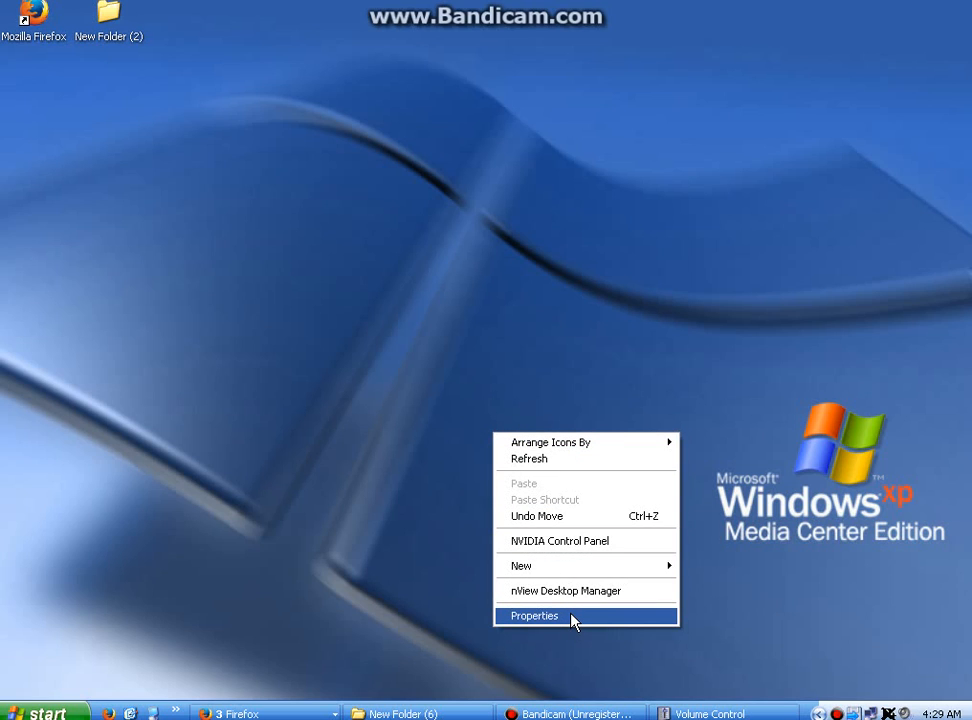
left_click(534, 616)
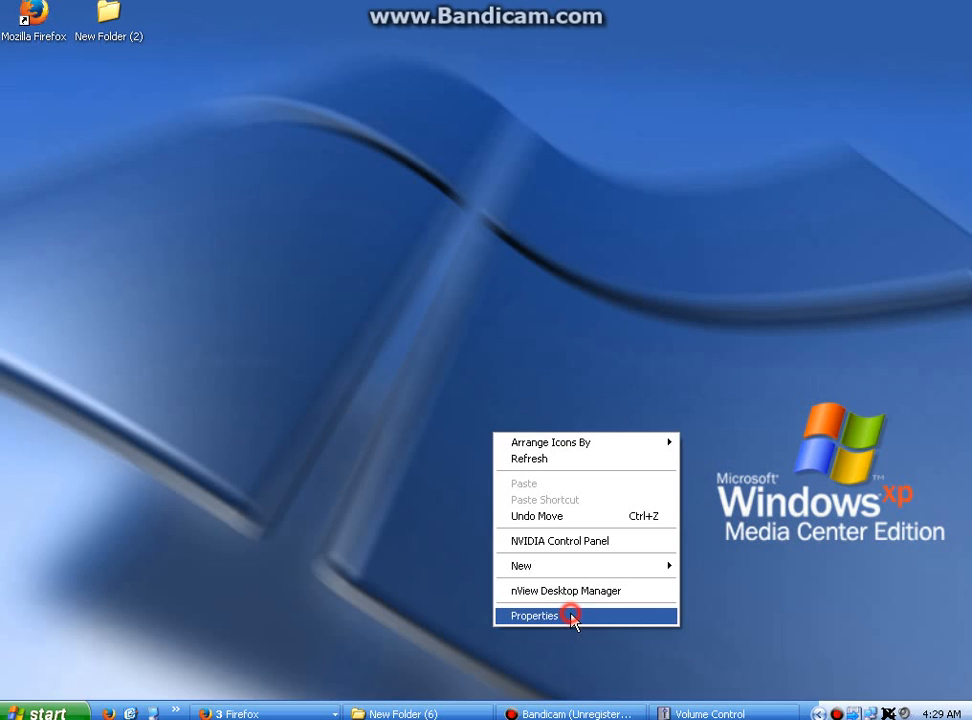
left_click(536, 616)
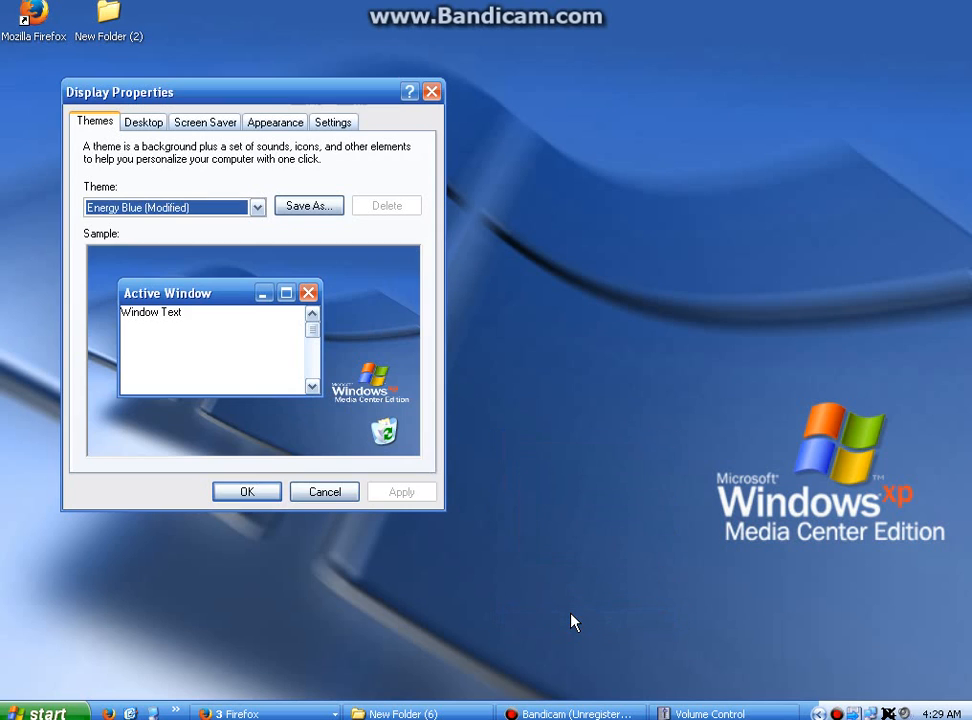
mouse_move(168, 90)
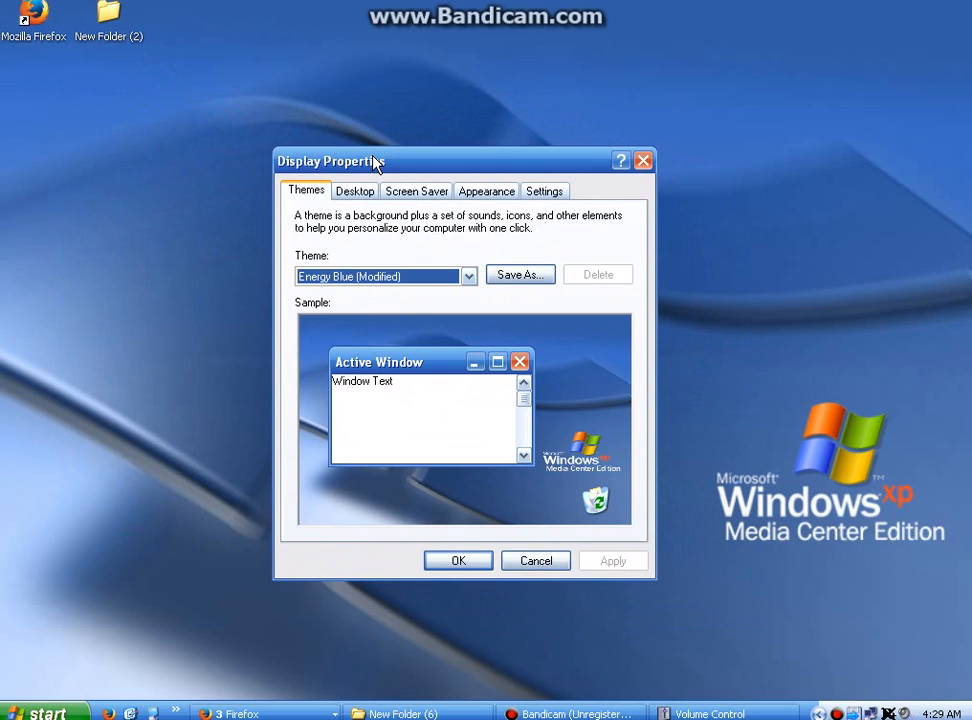
mouse_move(404, 180)
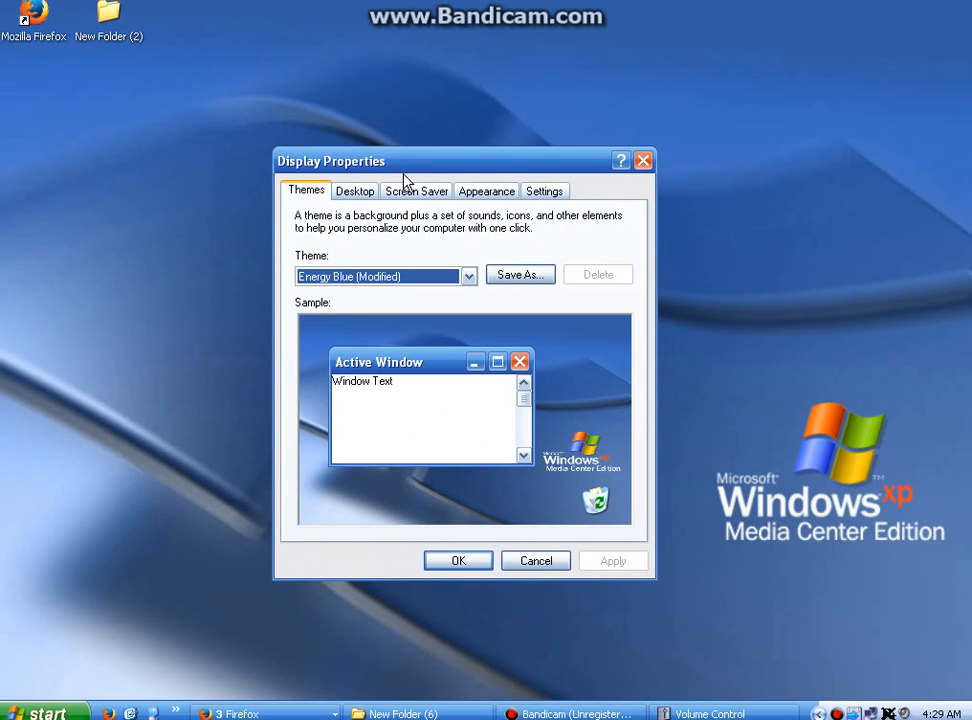
mouse_move(544, 192)
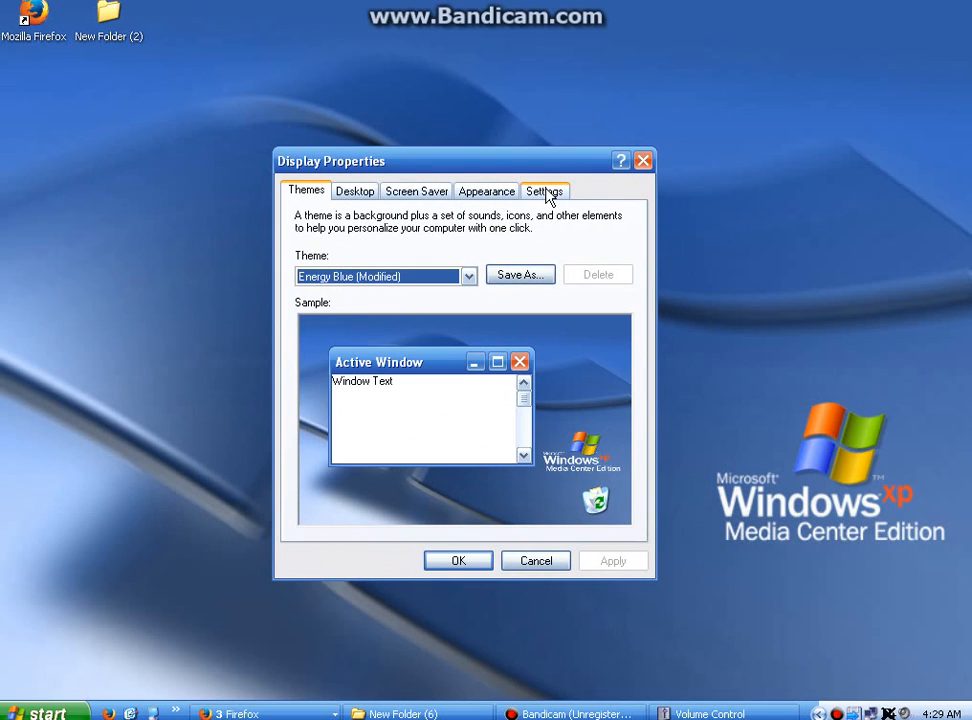
On the Settings page, select monitor 2 and enable 'Extend my Windows desktop onto this monitor'
left_click(544, 190)
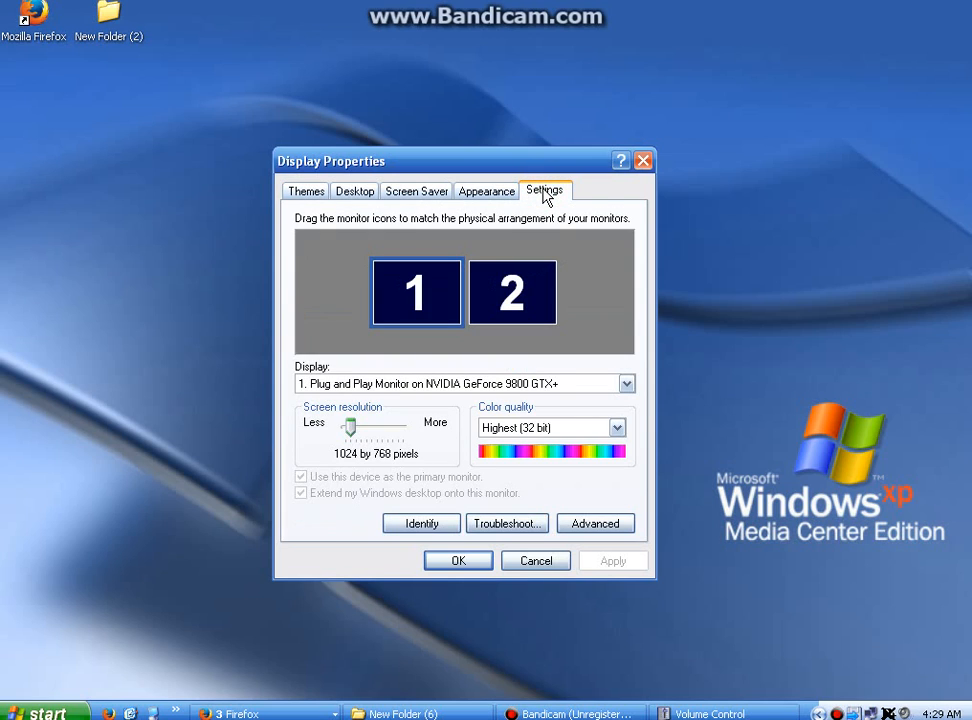
mouse_move(538, 300)
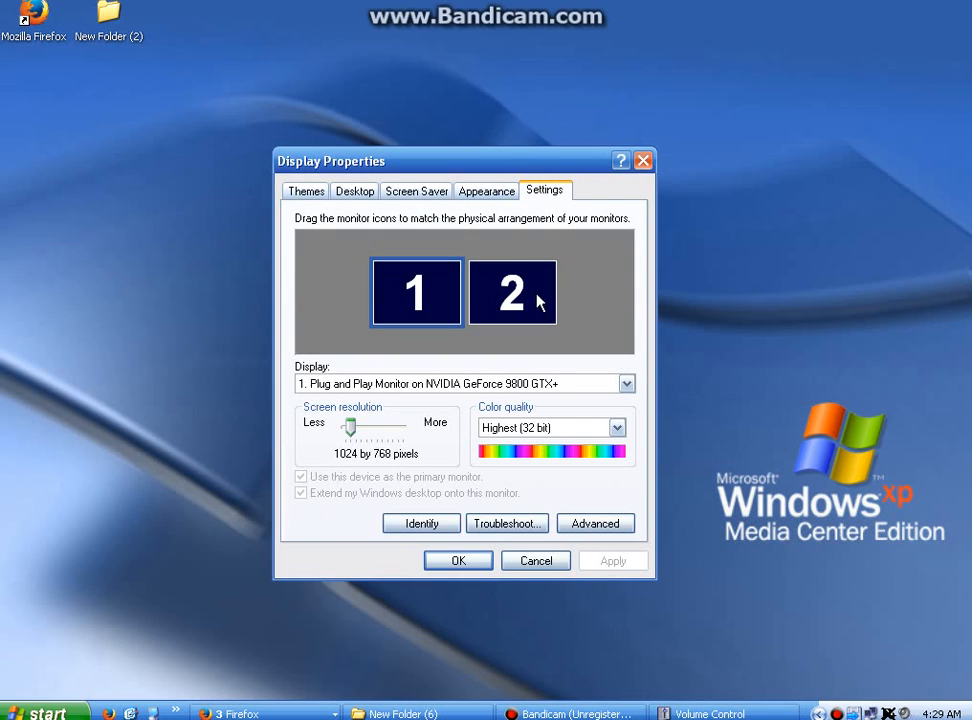
mouse_move(516, 304)
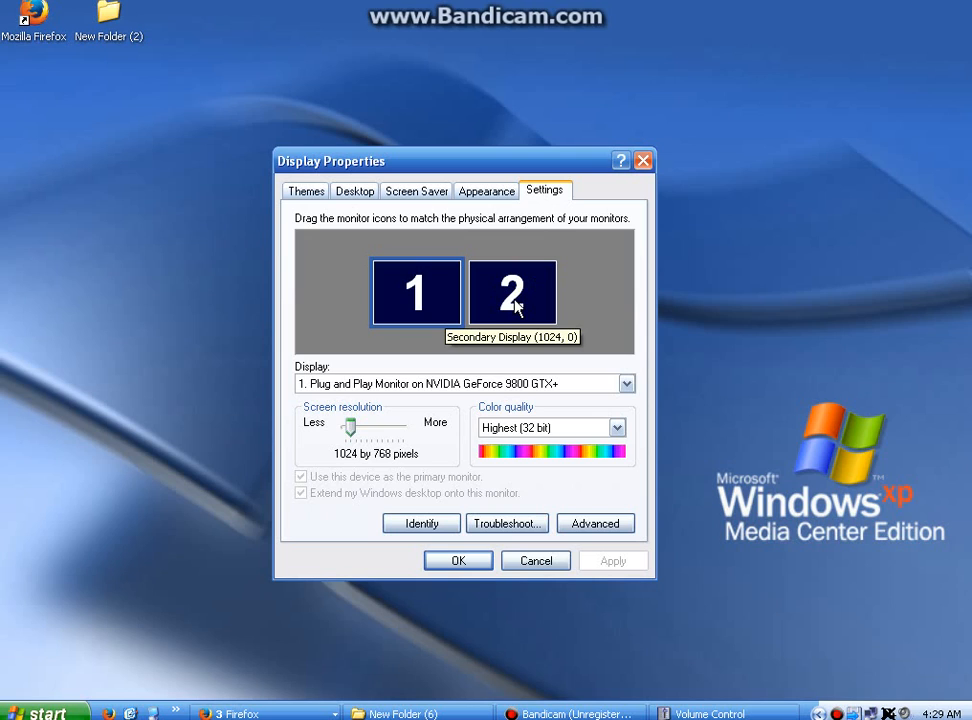
left_click(512, 292)
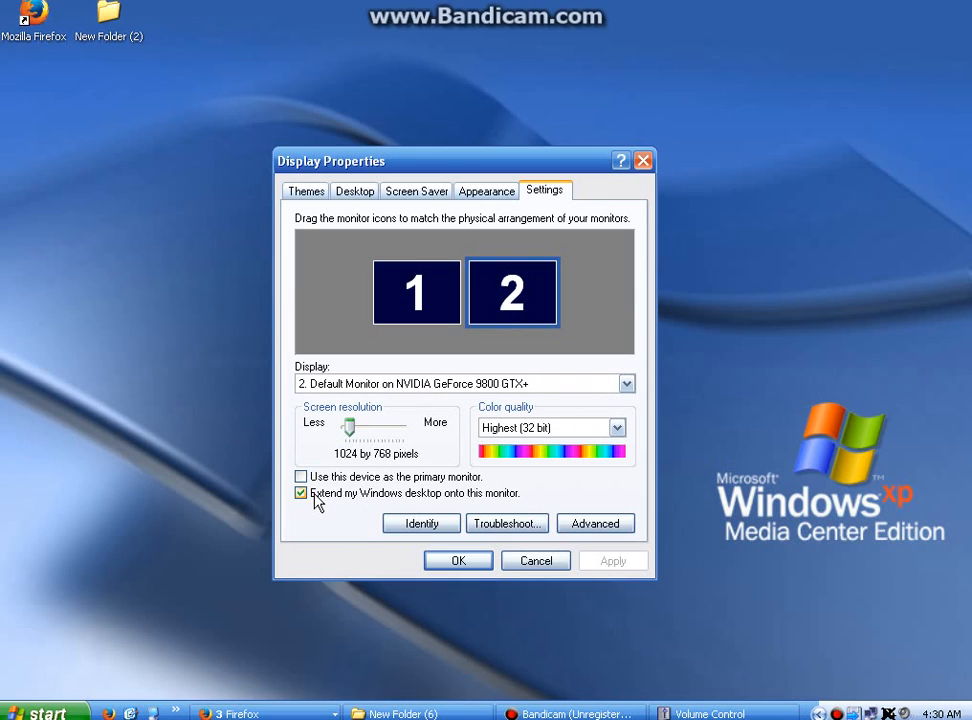
left_click(300, 492)
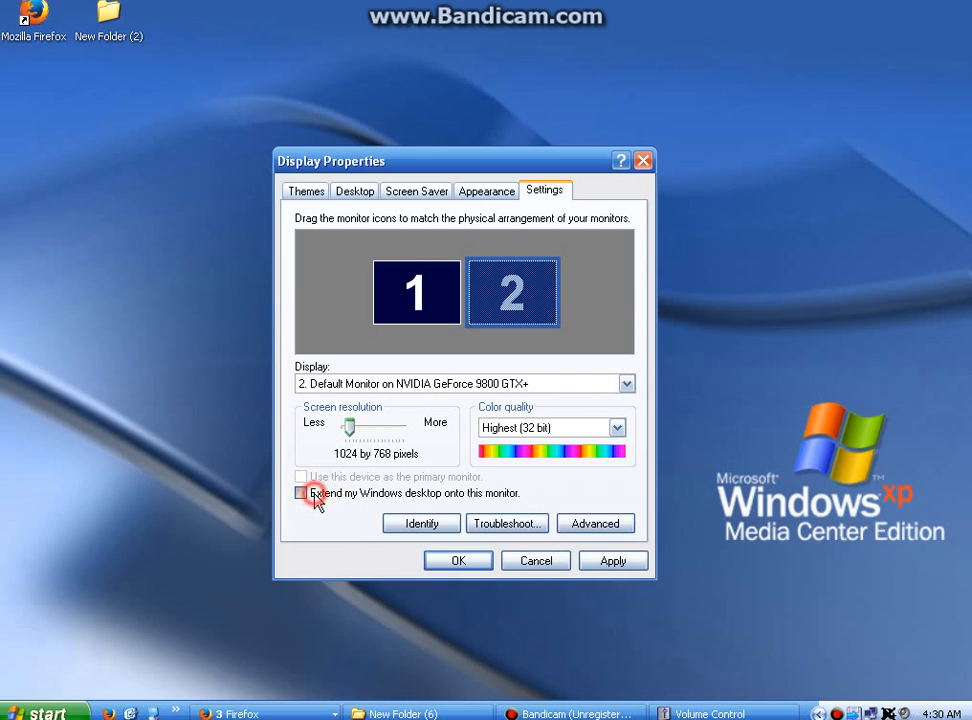
left_click(300, 492)
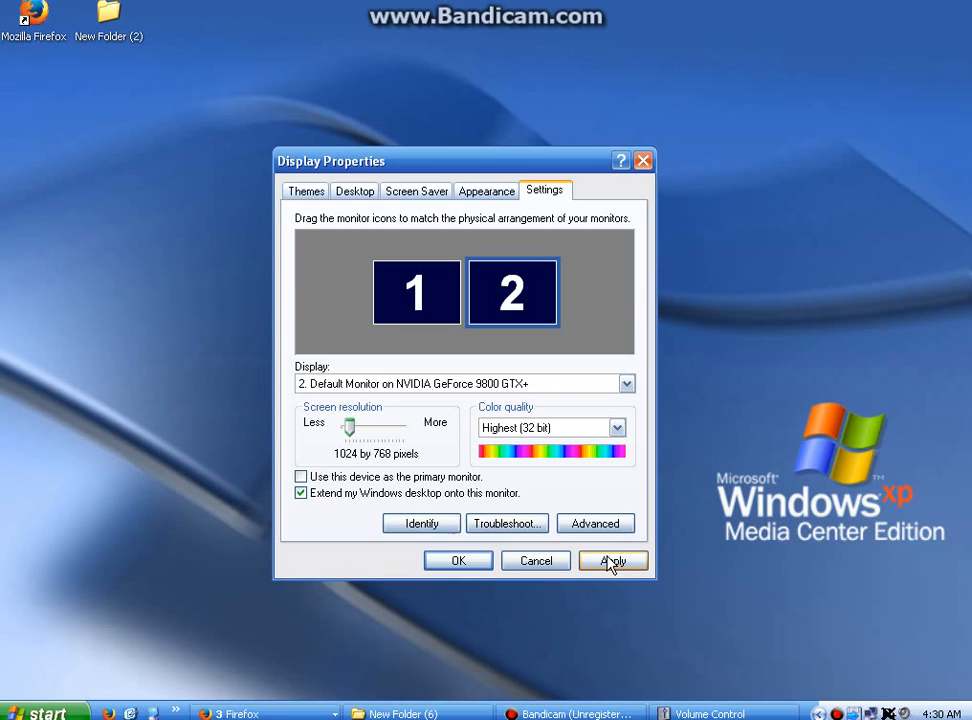
mouse_move(560, 370)
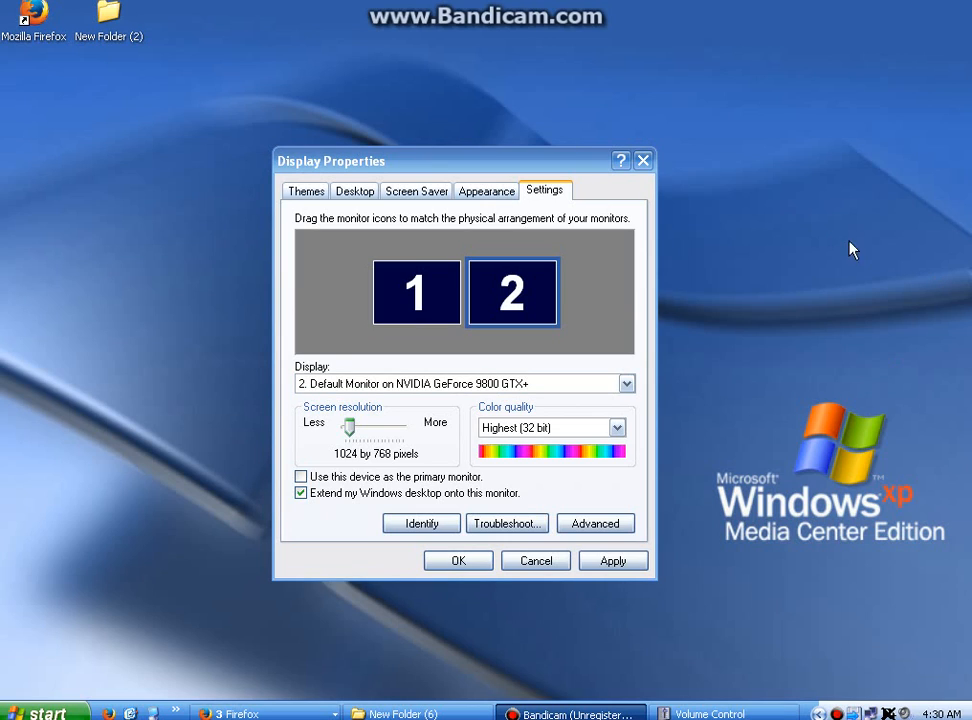
mouse_move(684, 218)
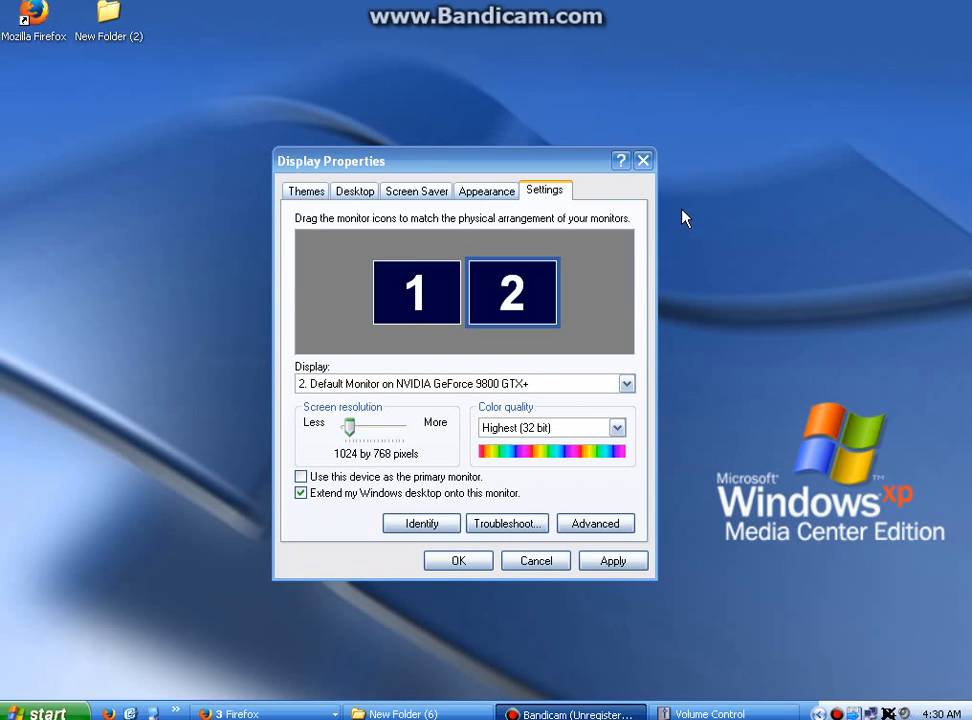
mouse_move(644, 160)
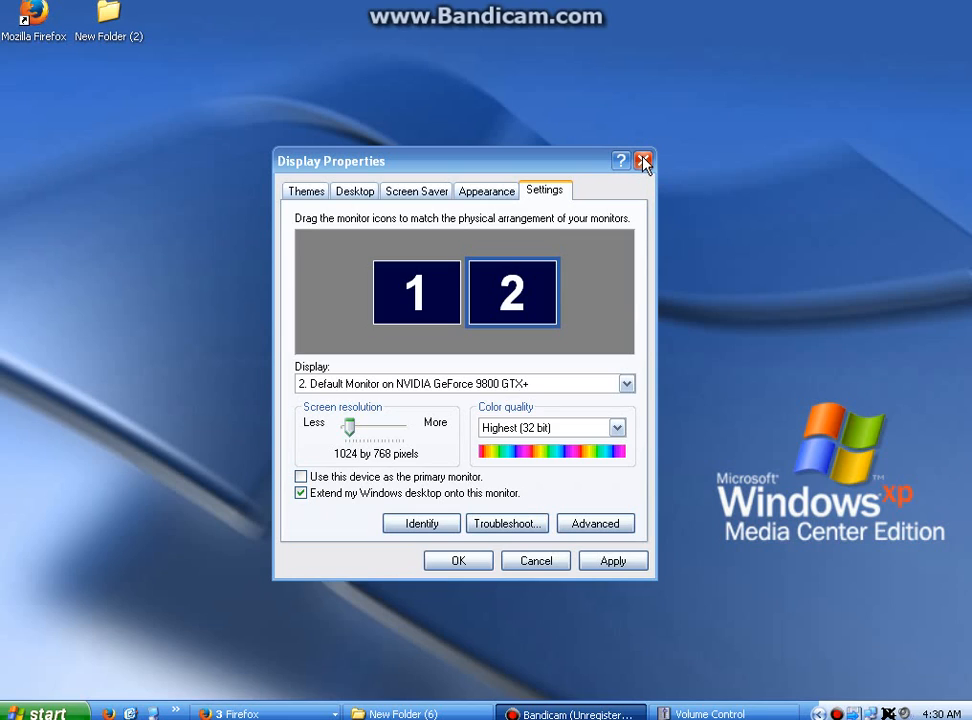
mouse_move(644, 168)
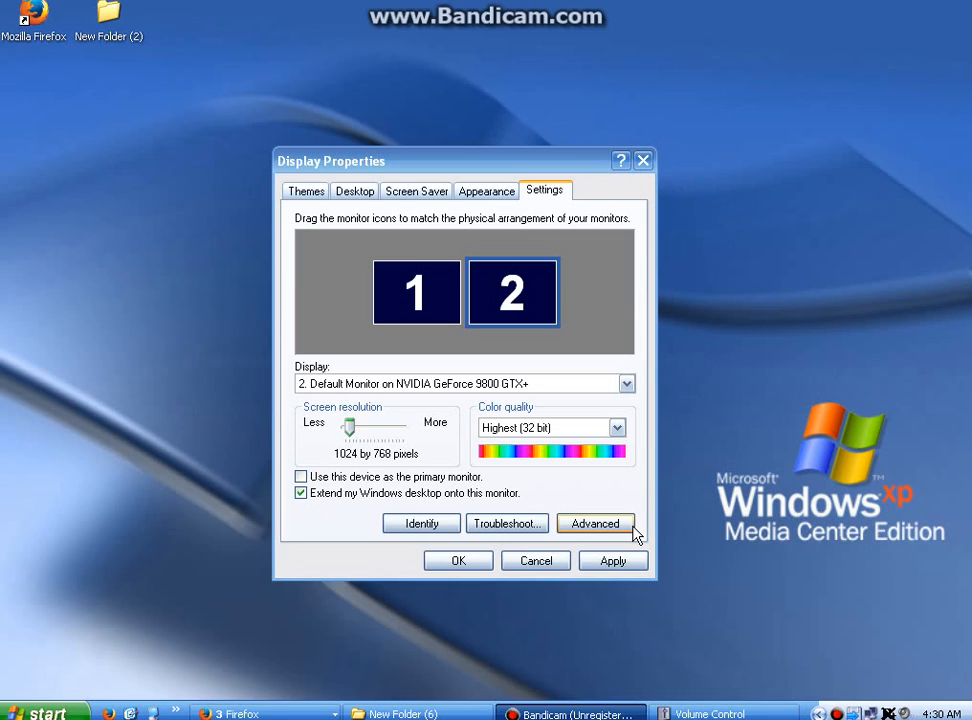
mouse_move(668, 564)
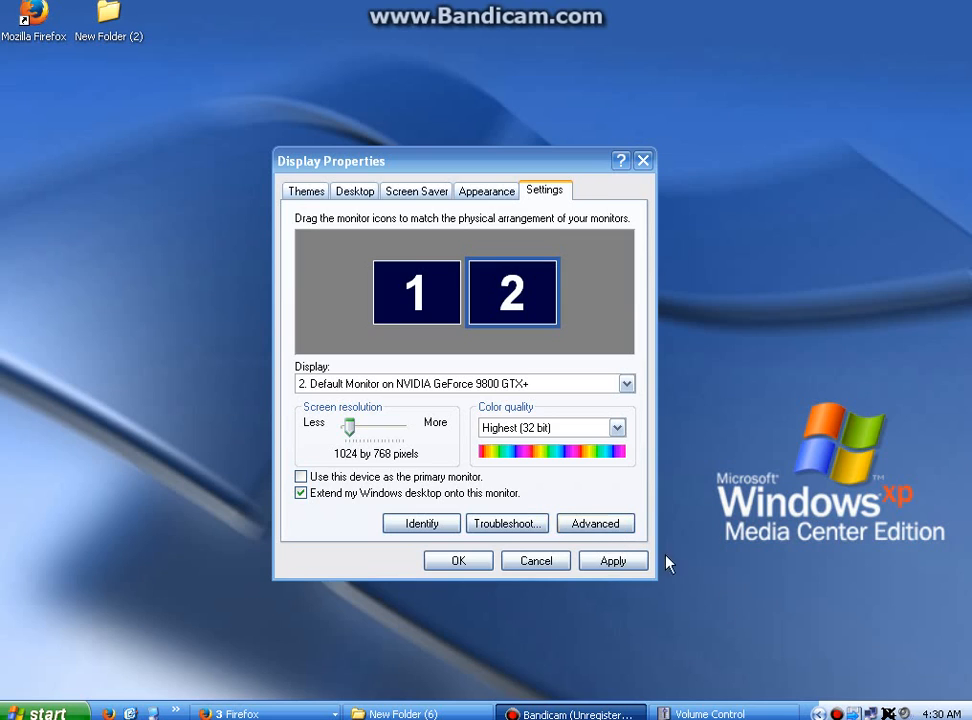
Close Display Properties with OK and launch NVIDIA Control Panel from the desktop menu
right_click(796, 582)
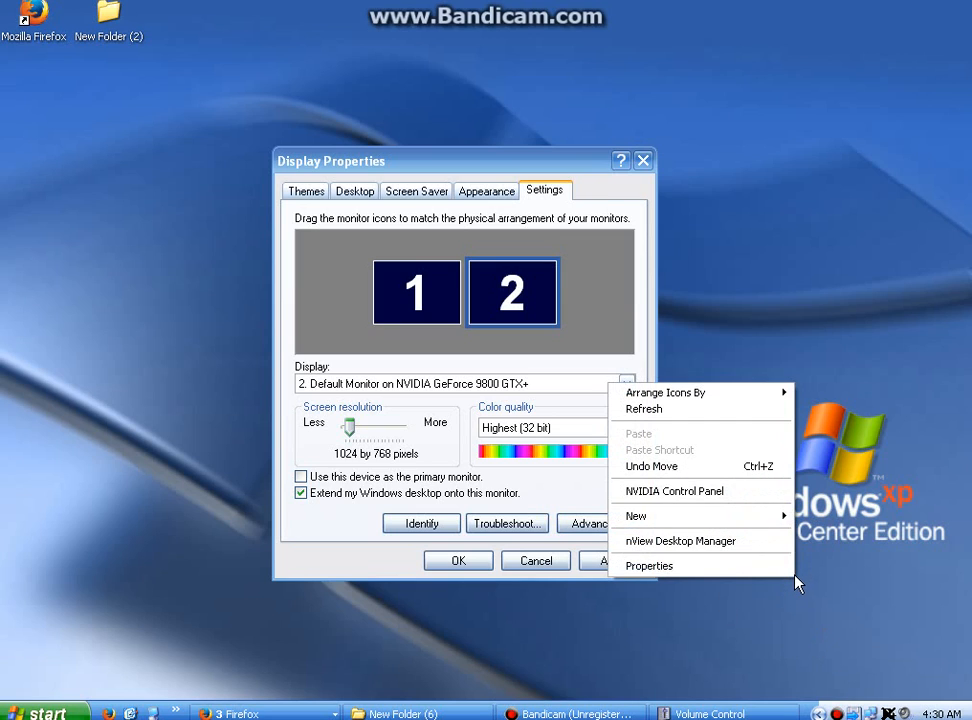
mouse_move(732, 492)
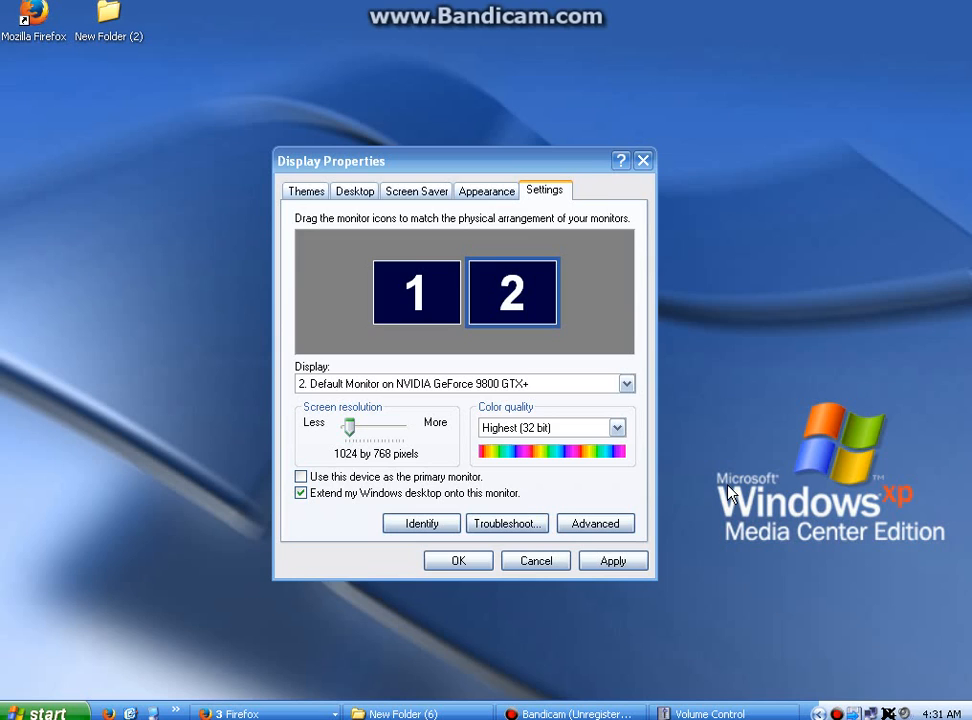
left_click(594, 524)
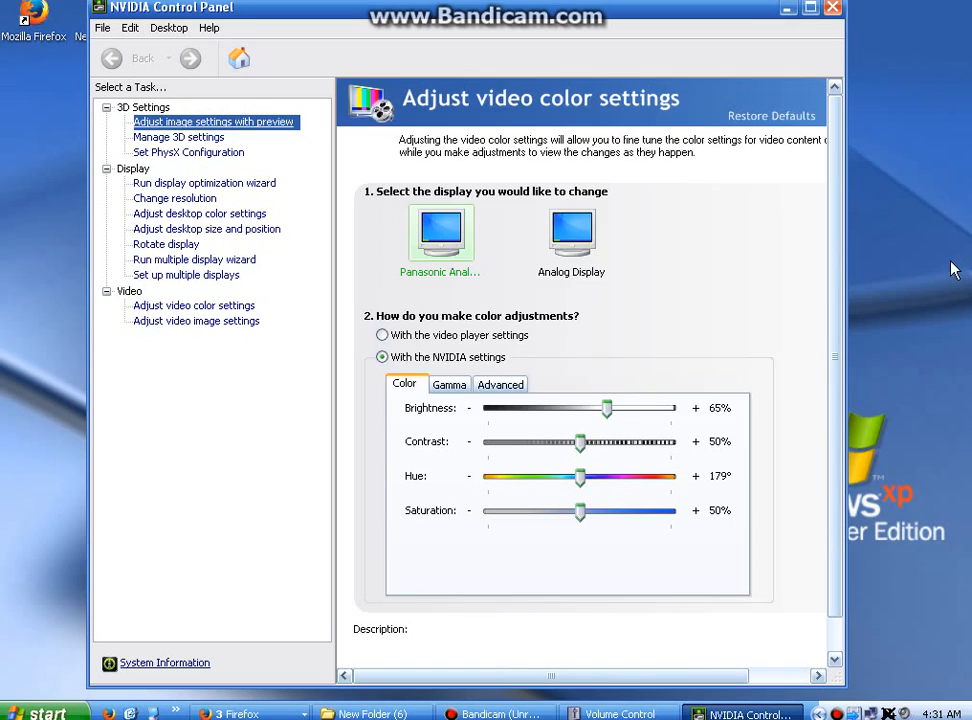
Navigate the task tree to 'Set up multiple displays', showing both displays in Dualview
left_click(212, 122)
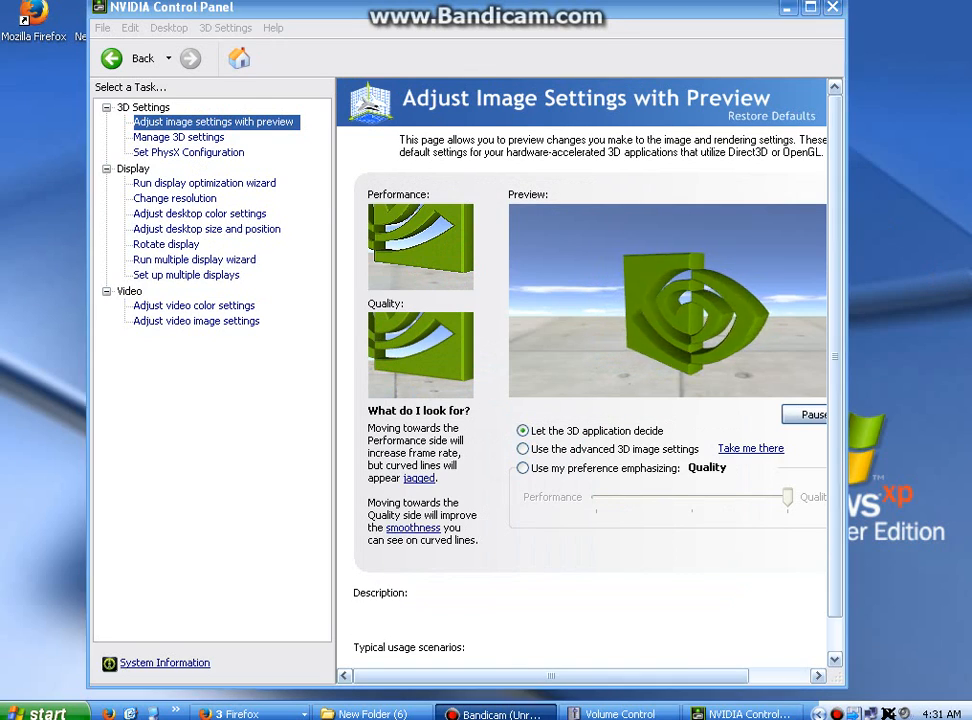
left_click(184, 274)
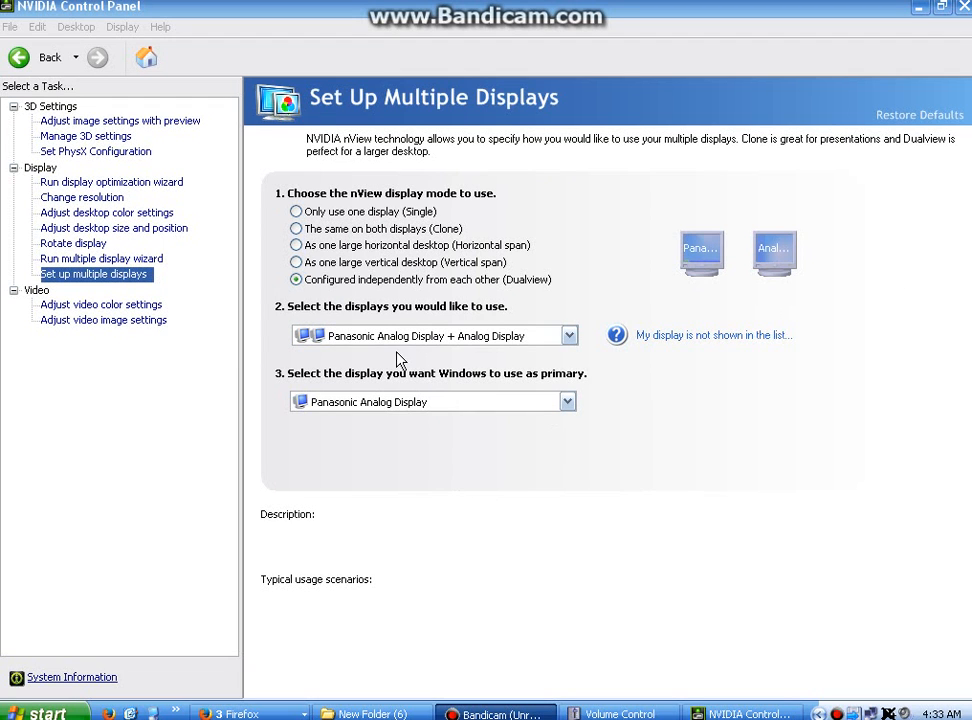
mouse_move(150, 288)
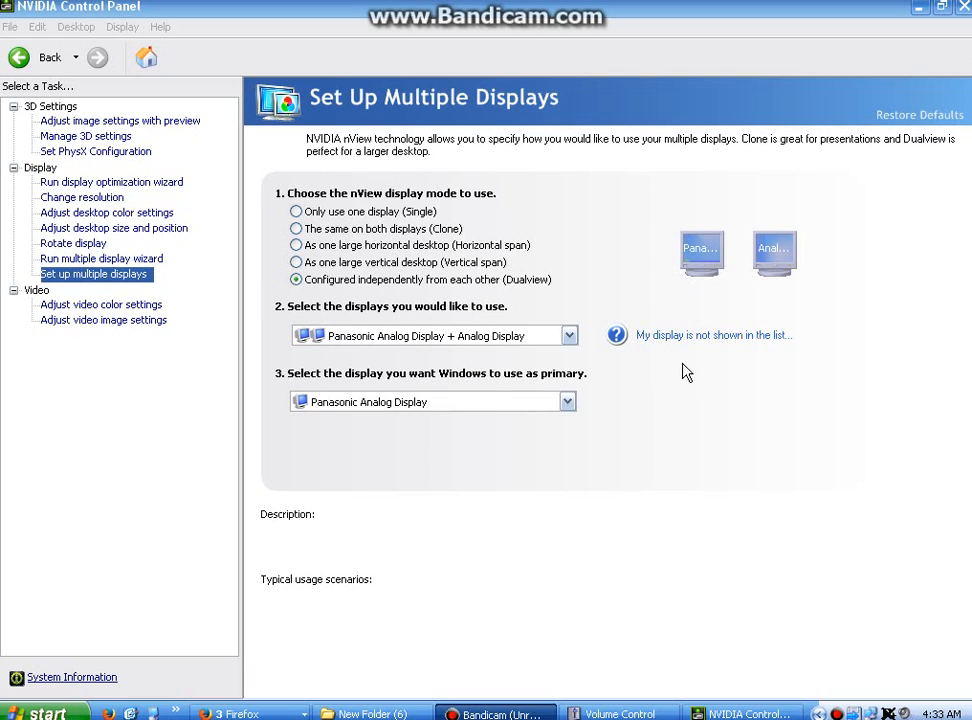
mouse_move(612, 188)
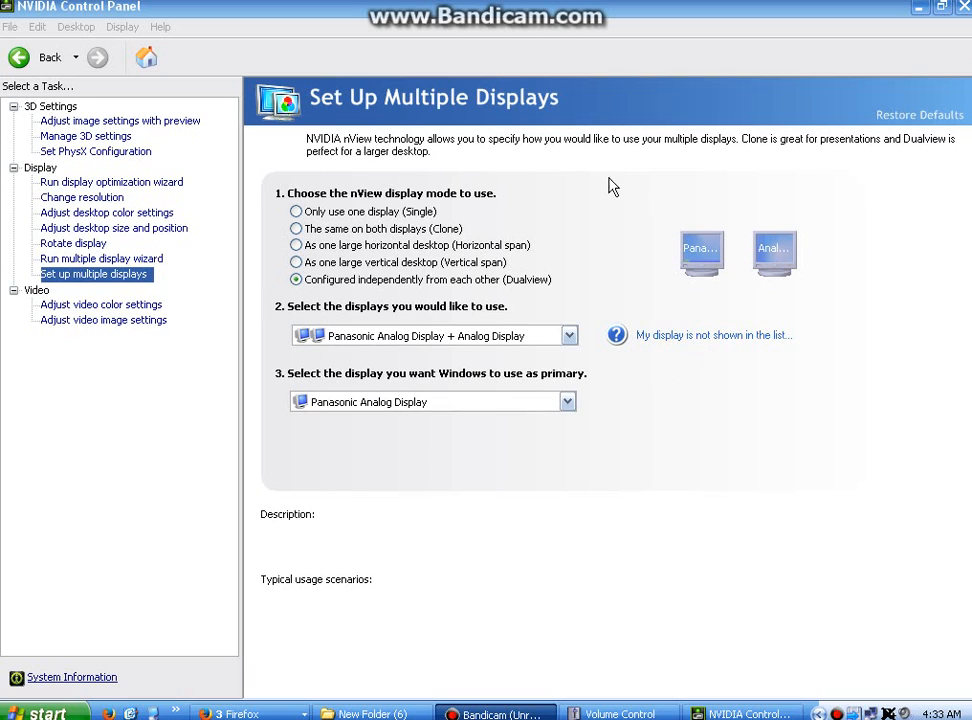
mouse_move(192, 300)
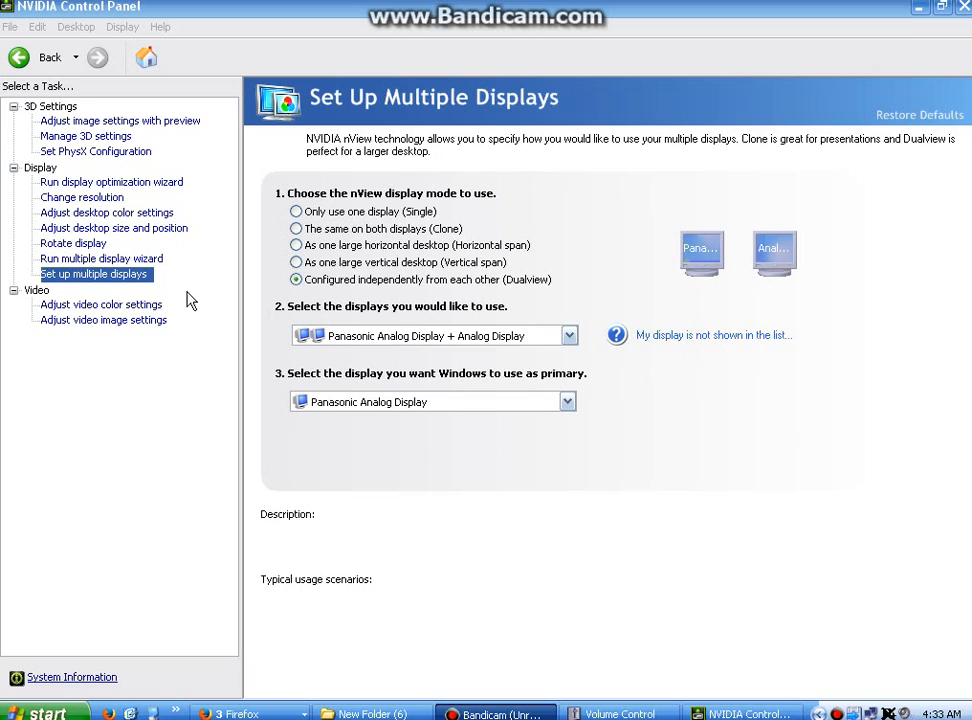
mouse_move(100, 258)
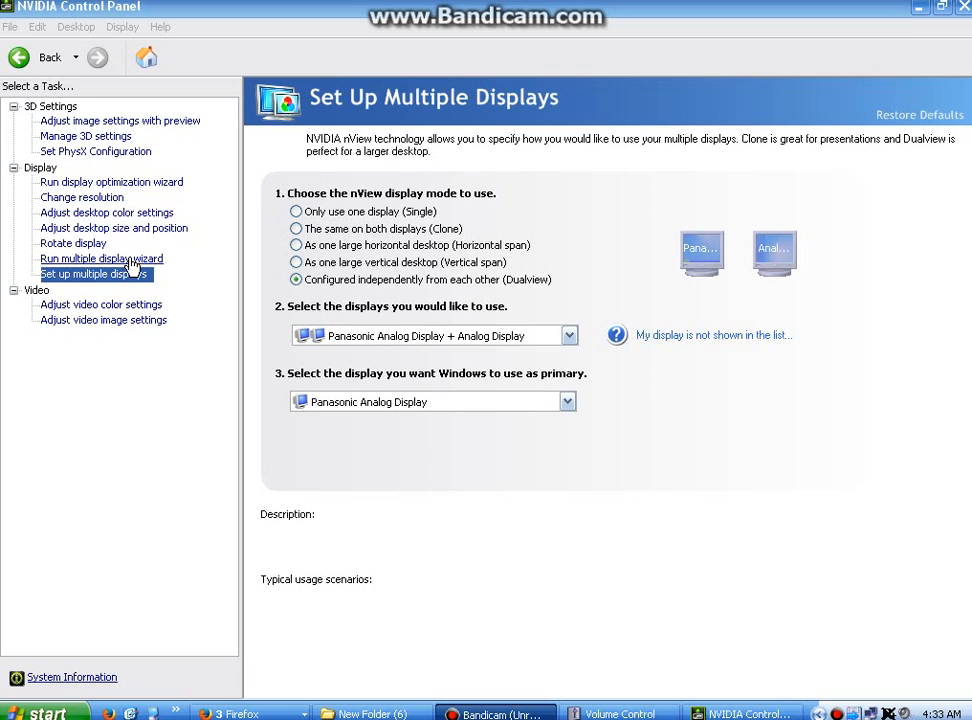
left_click(100, 258)
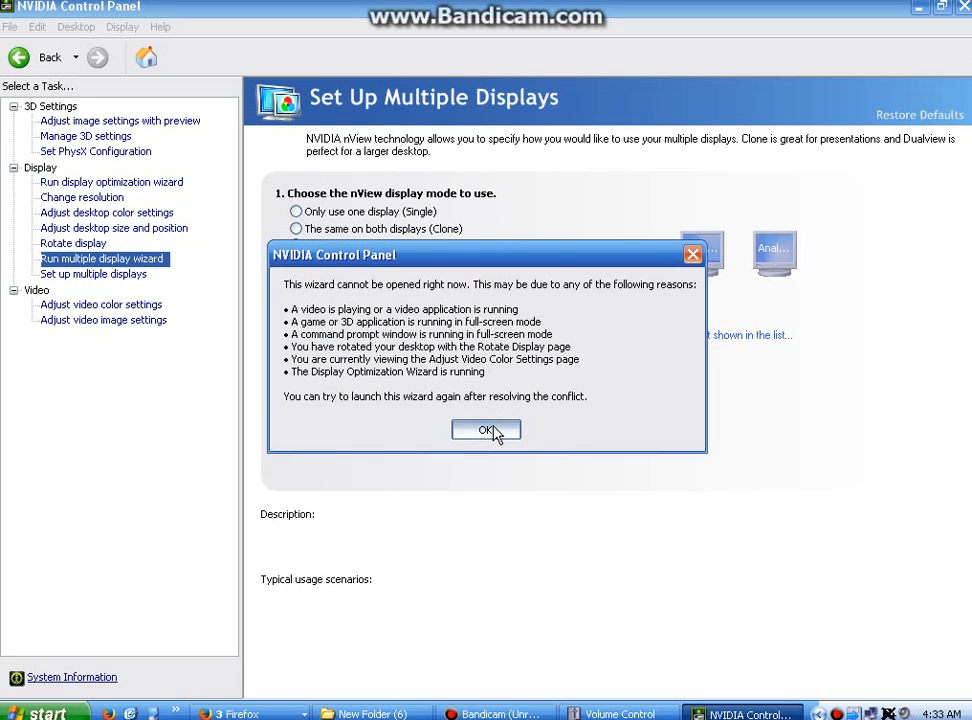
left_click(486, 428)
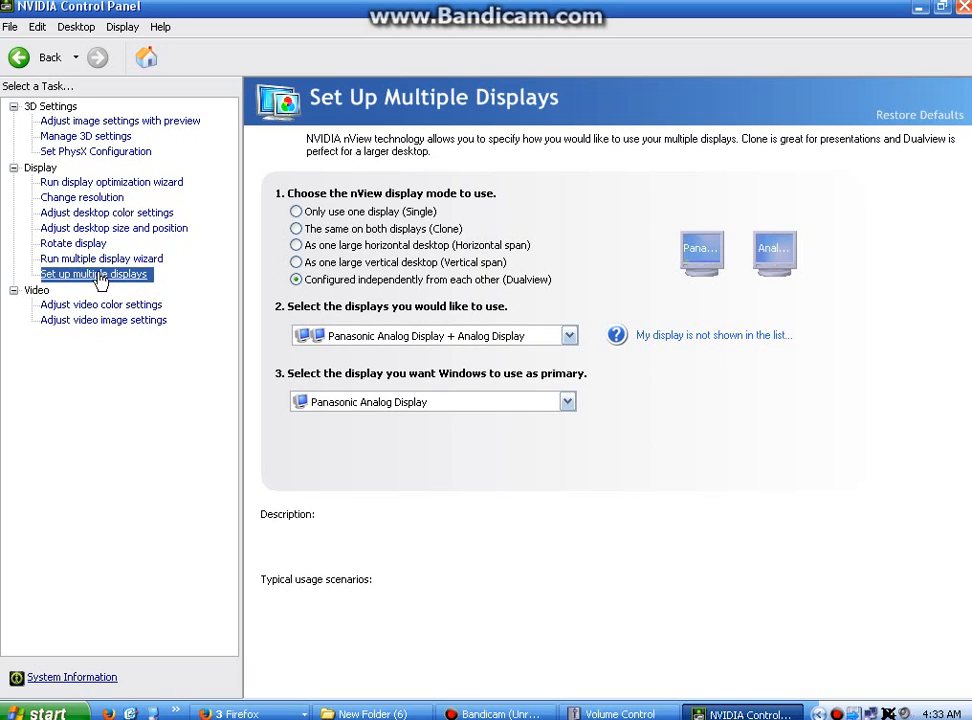
mouse_move(708, 344)
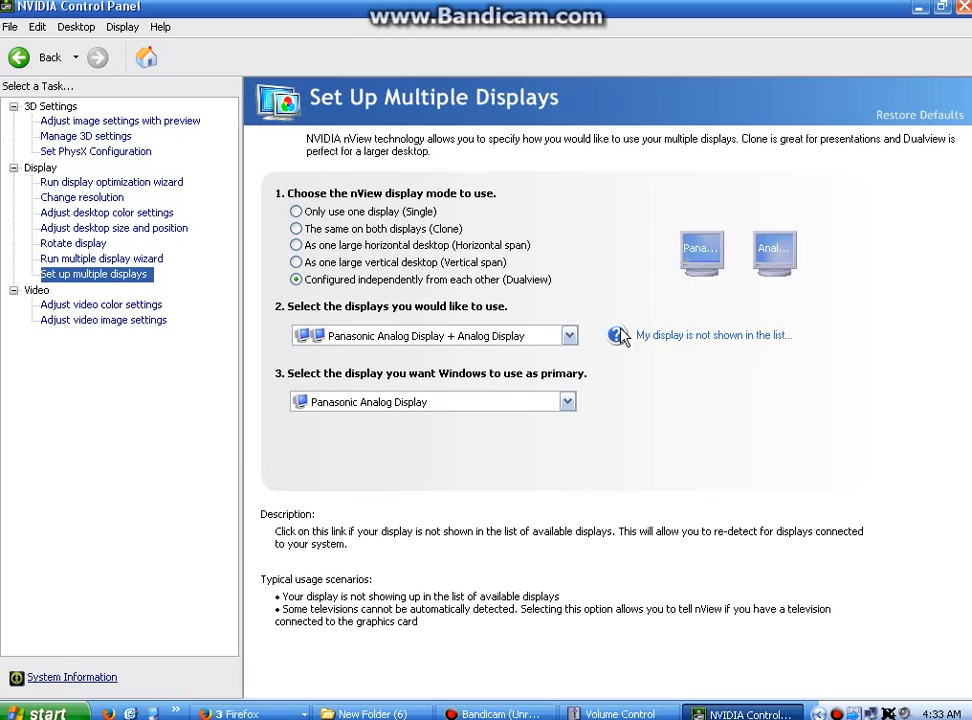
mouse_move(768, 338)
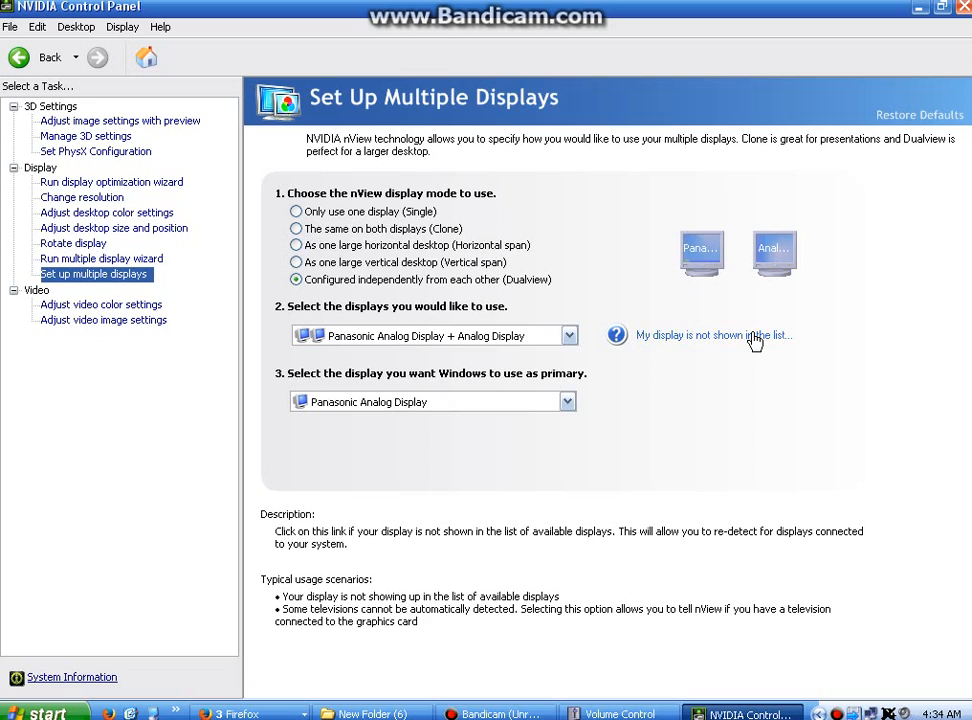
mouse_move(744, 344)
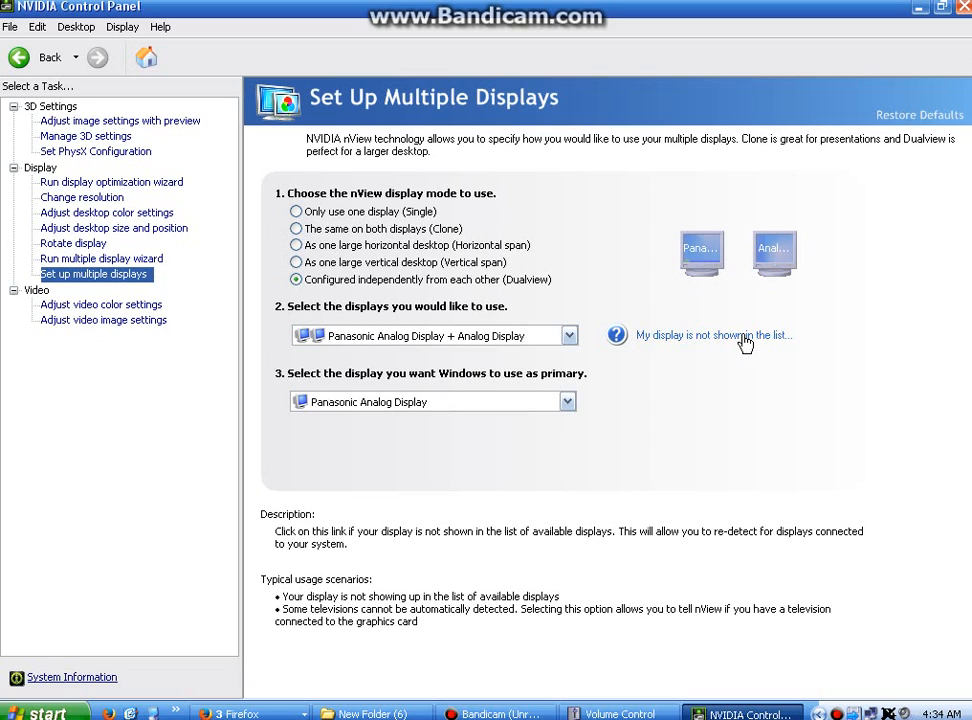
left_click(712, 336)
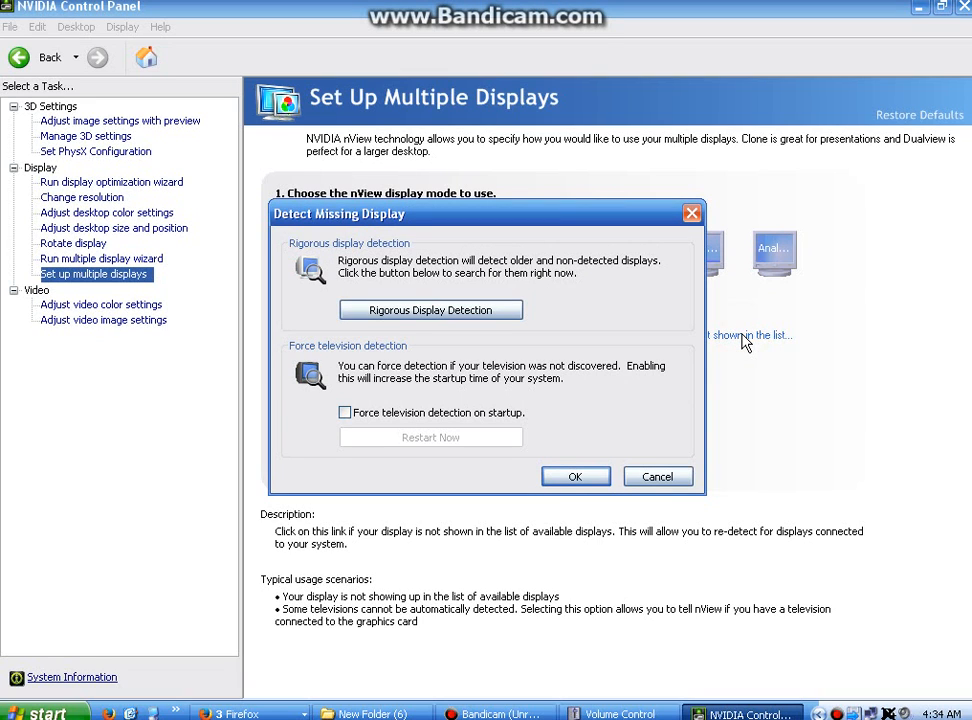
mouse_move(602, 340)
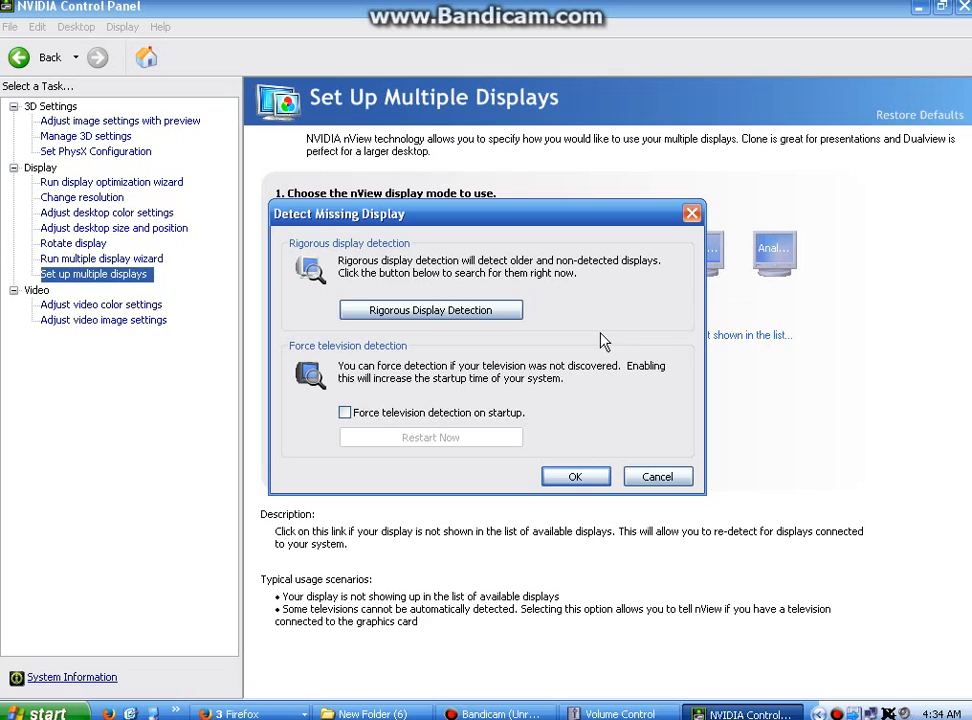
mouse_move(456, 270)
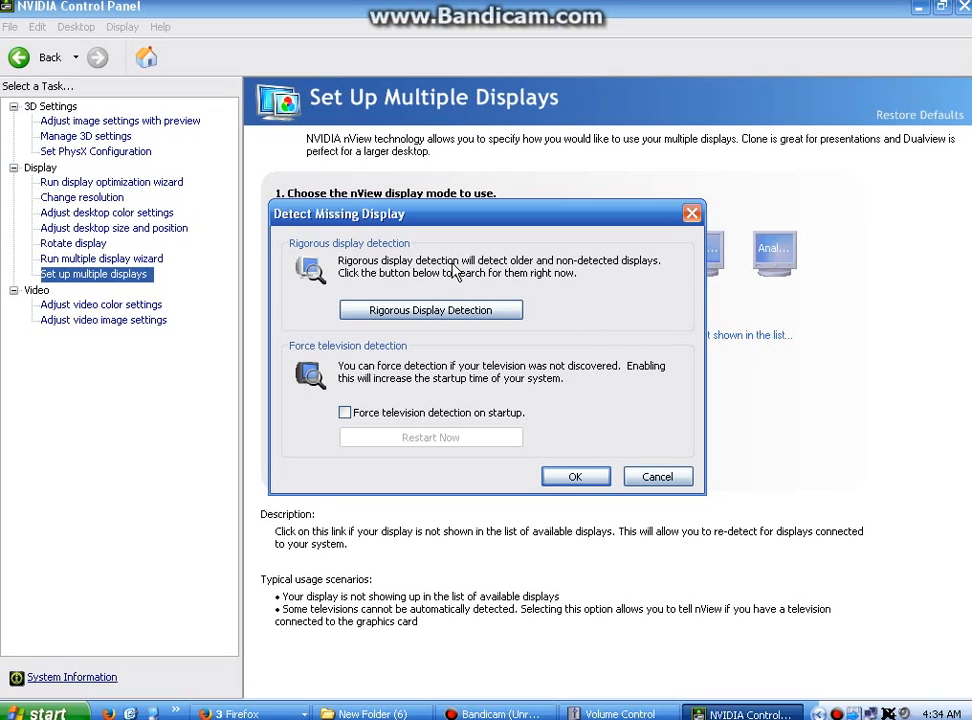
mouse_move(624, 276)
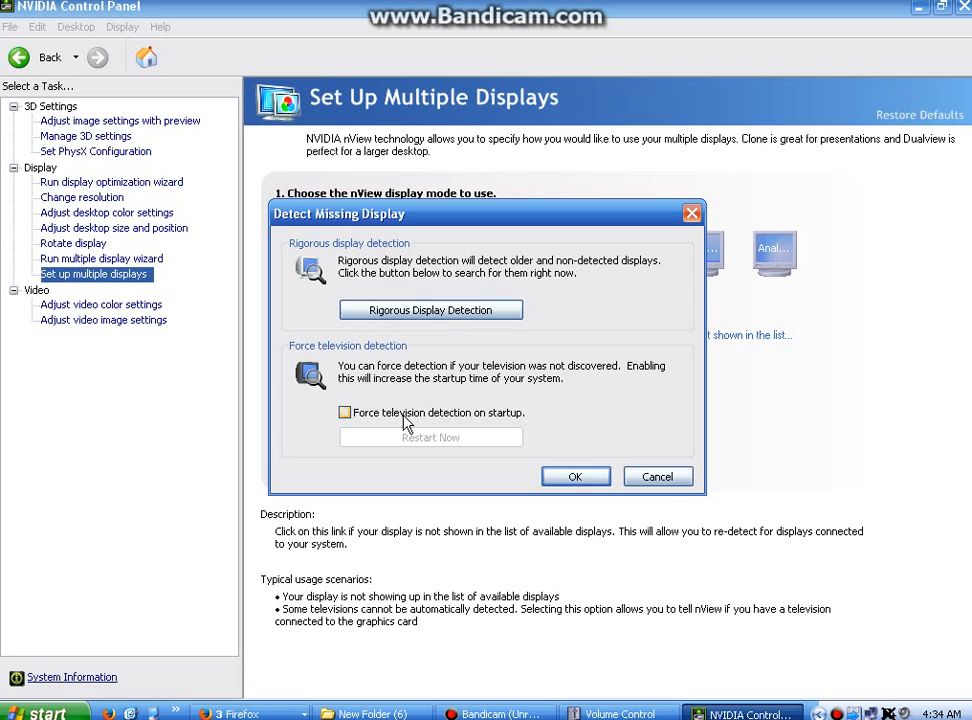
mouse_move(470, 424)
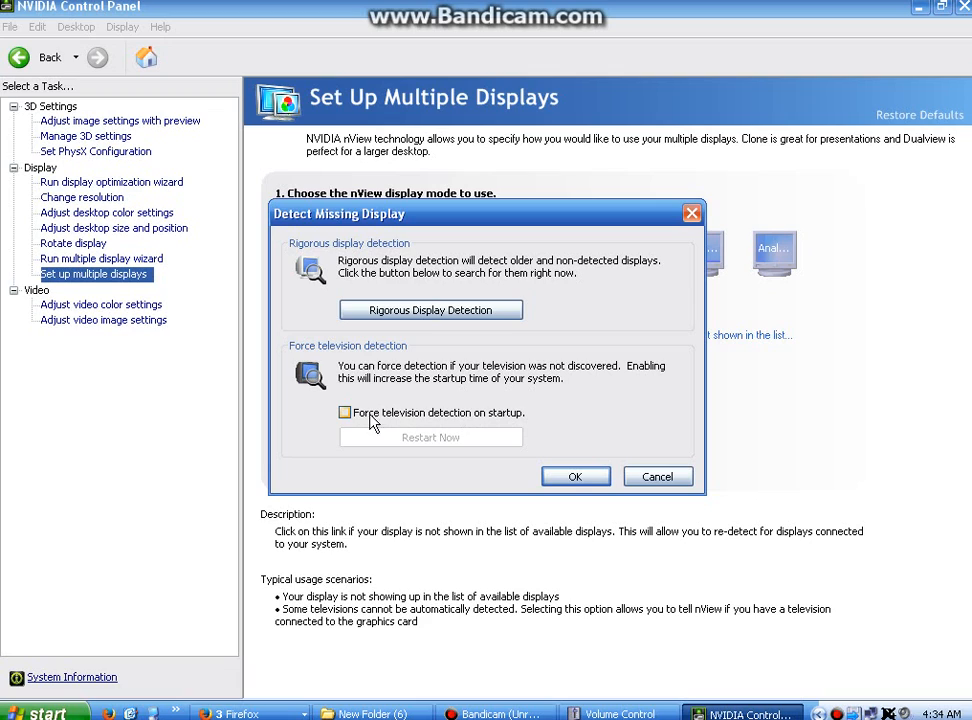
mouse_move(512, 422)
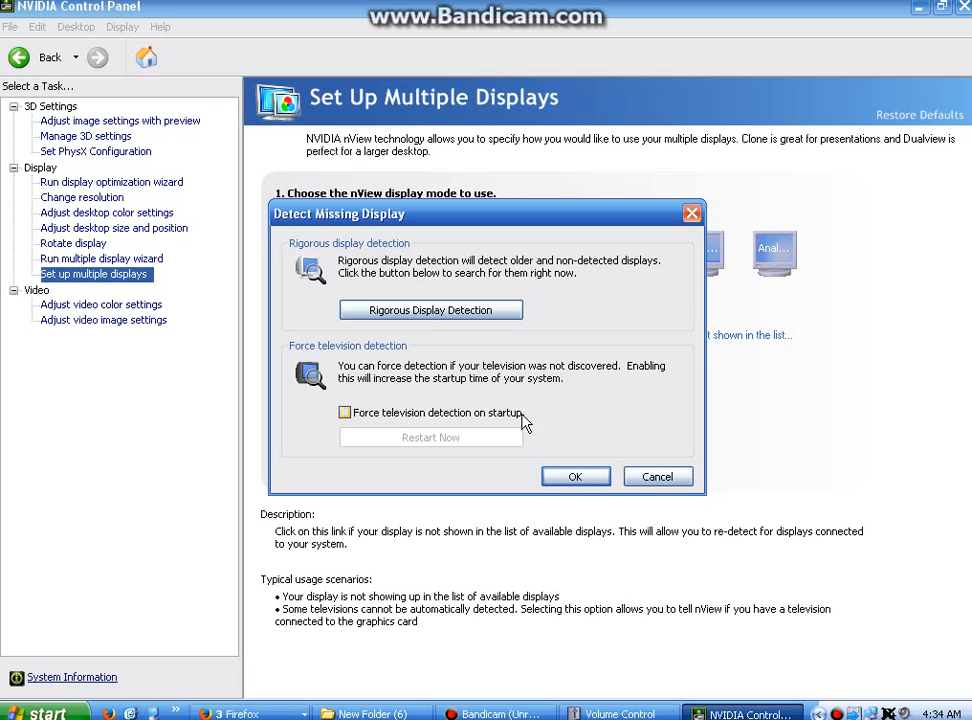
mouse_move(400, 414)
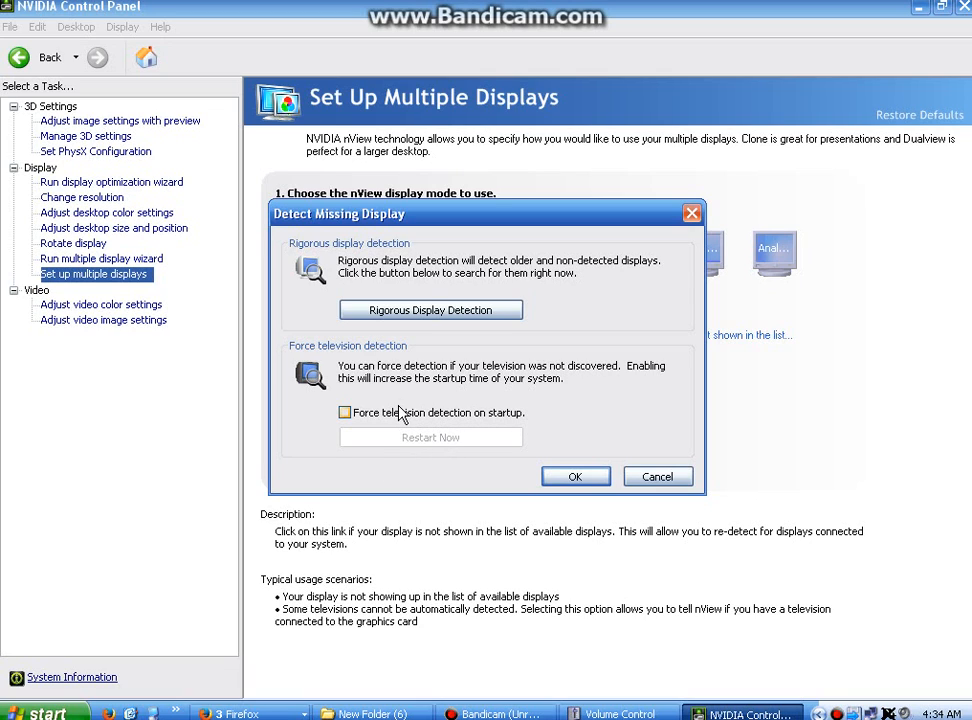
mouse_move(444, 420)
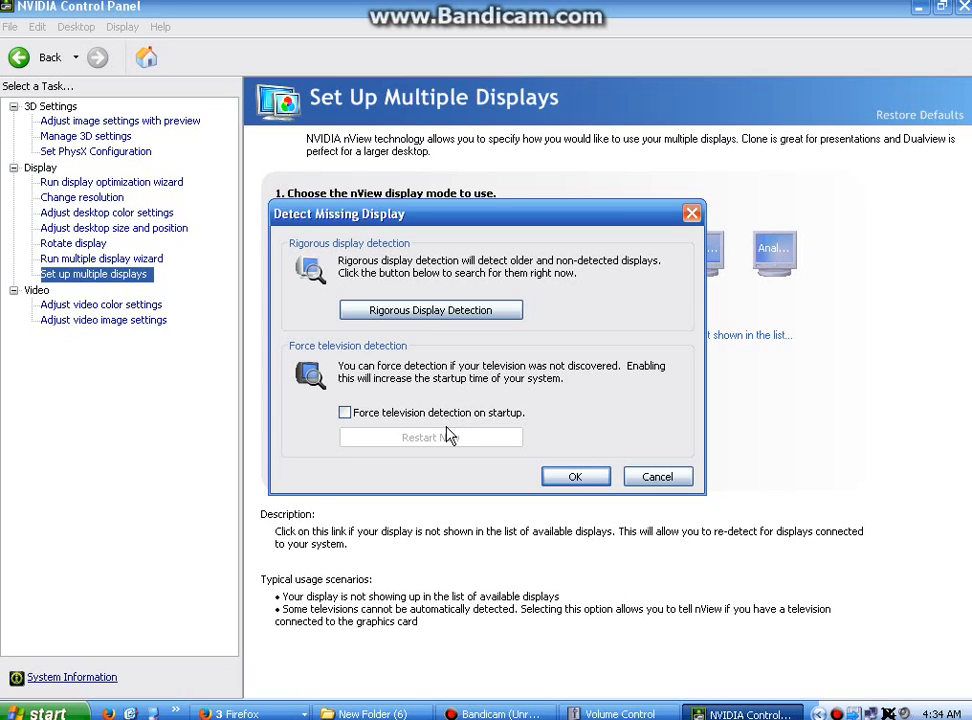
mouse_move(518, 442)
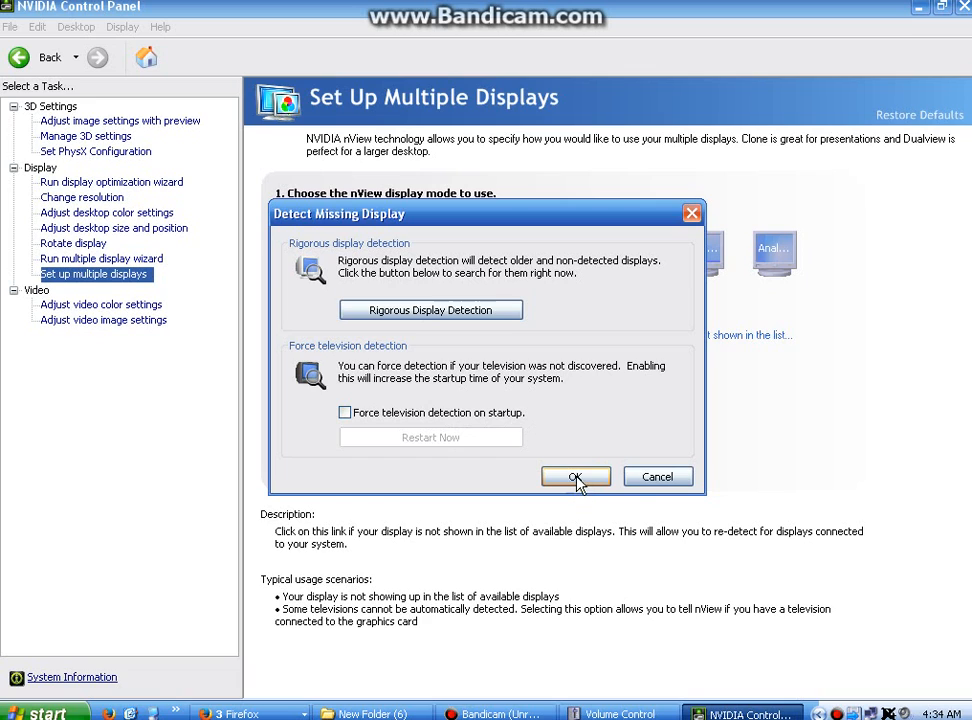
left_click(576, 476)
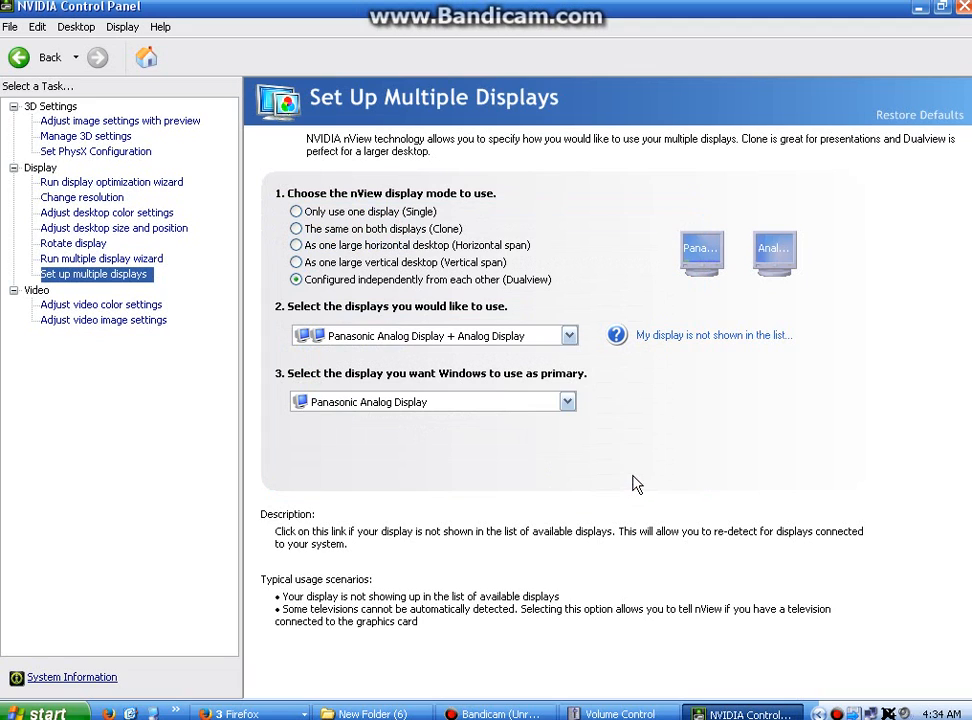
mouse_move(704, 58)
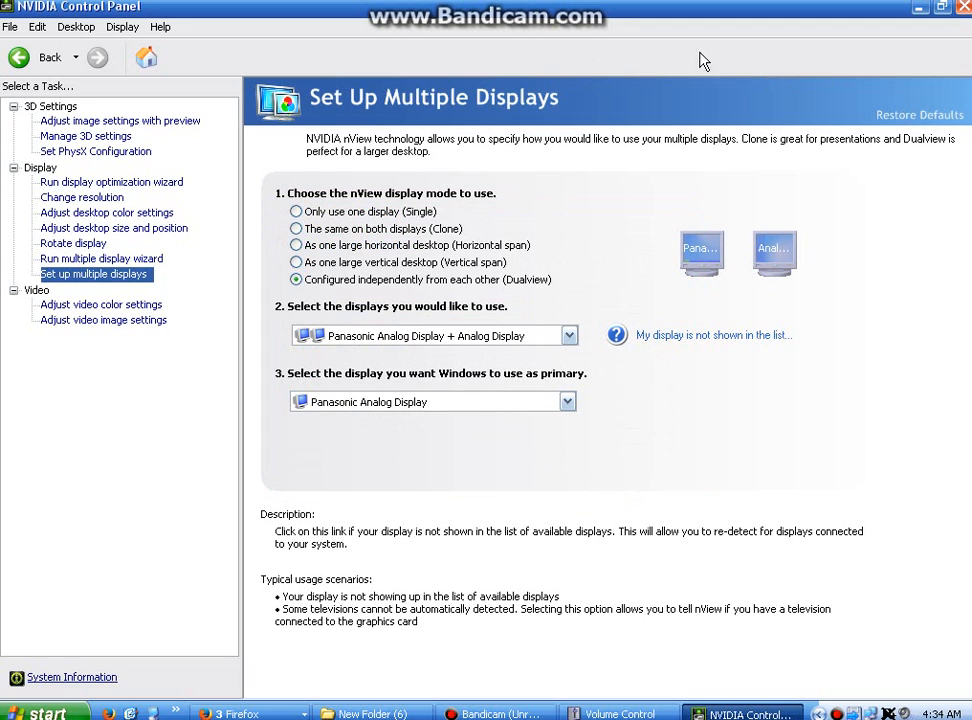